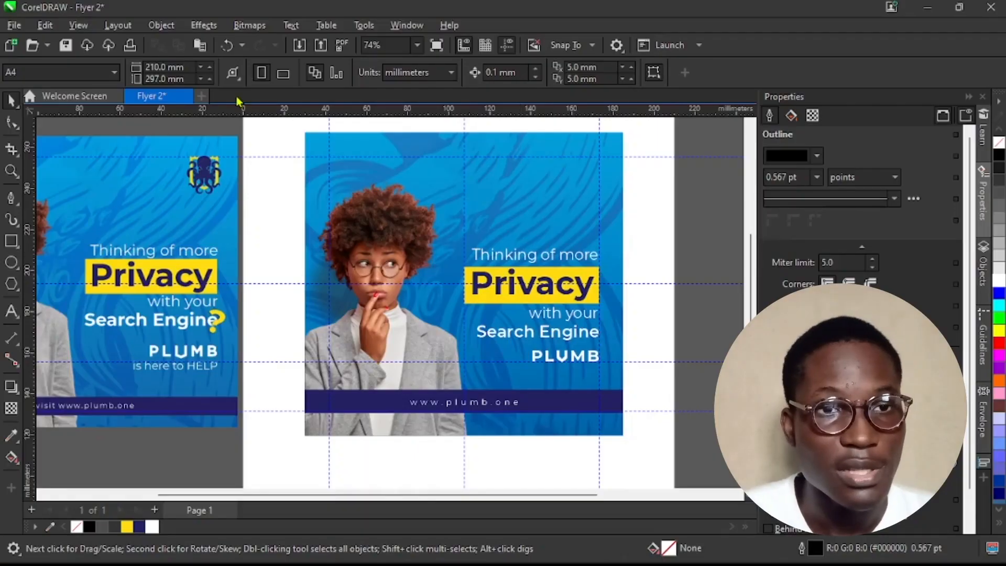
Step: Insert page 2 and import the Id El Fitr flyer image with Ctrl+I
left_click(154, 510)
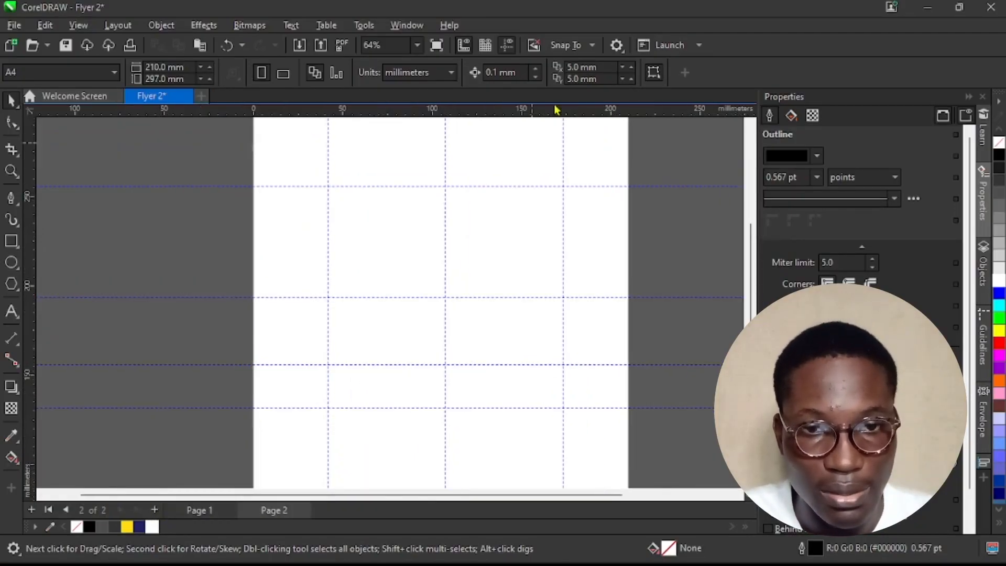
left_click(563, 161)
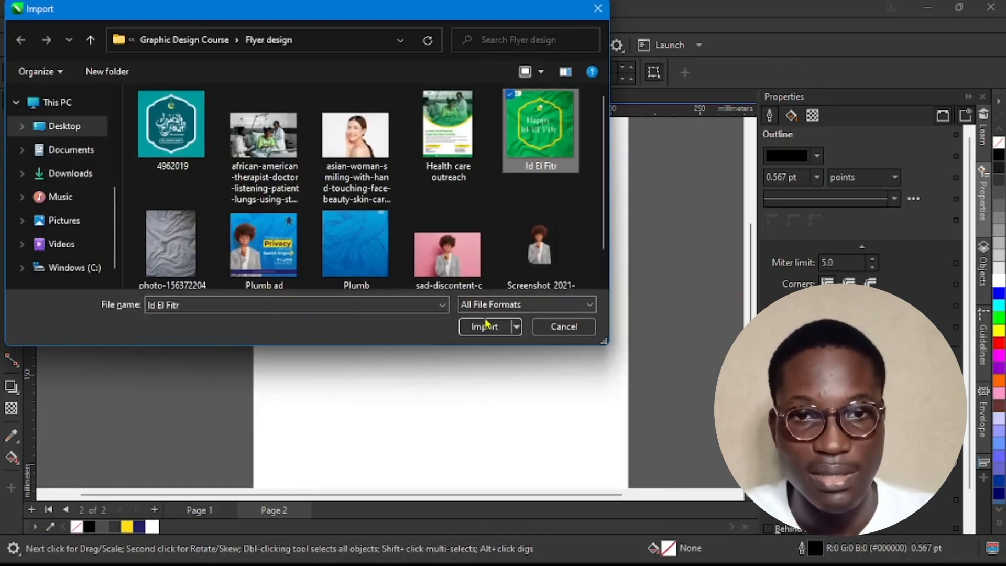
left_click(483, 326)
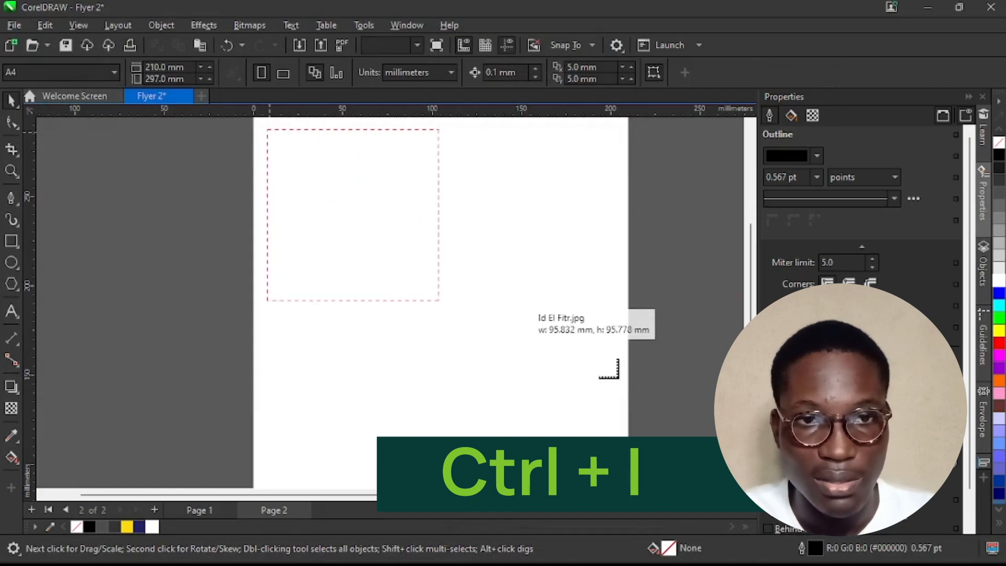
key("Ctrl+i")
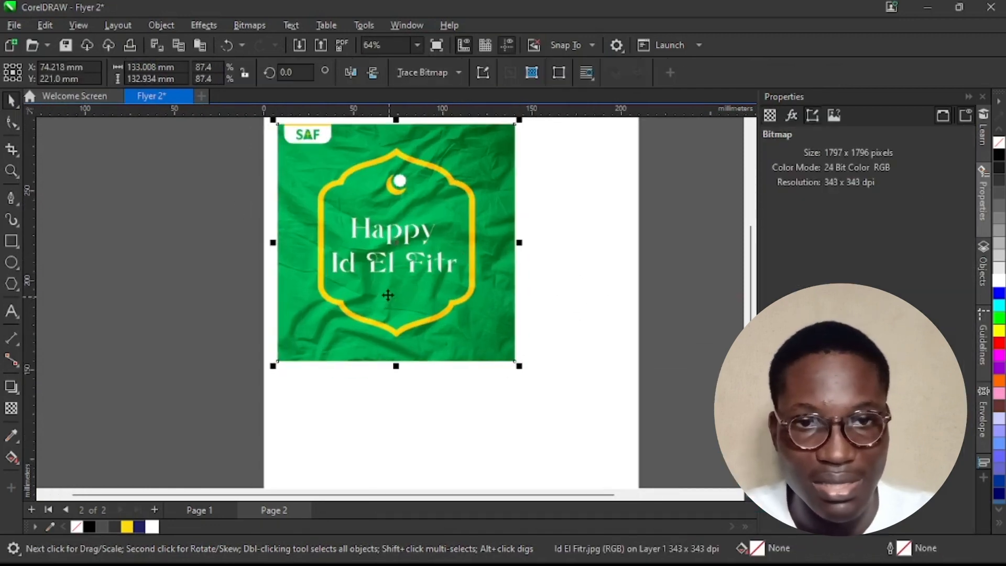
Step: Move the flyer image beside page 2 and draw a square frame on the page
scroll("down", 3)
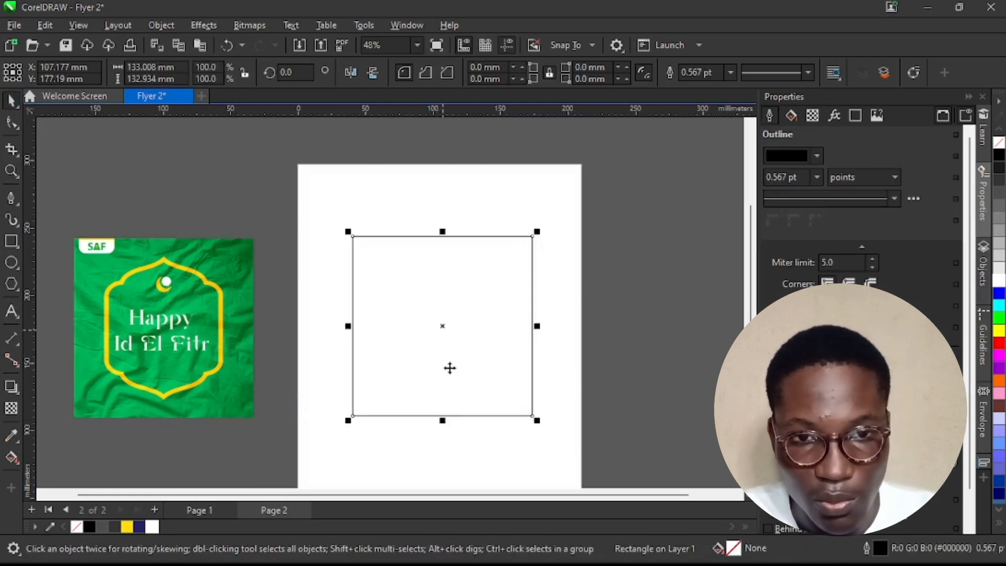
left_click(164, 327)
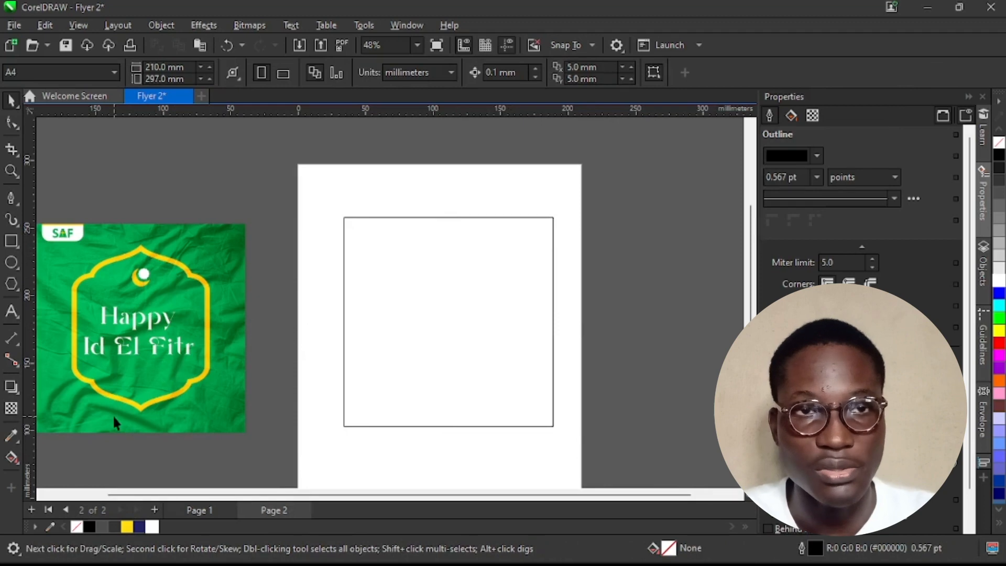
mouse_move(362, 328)
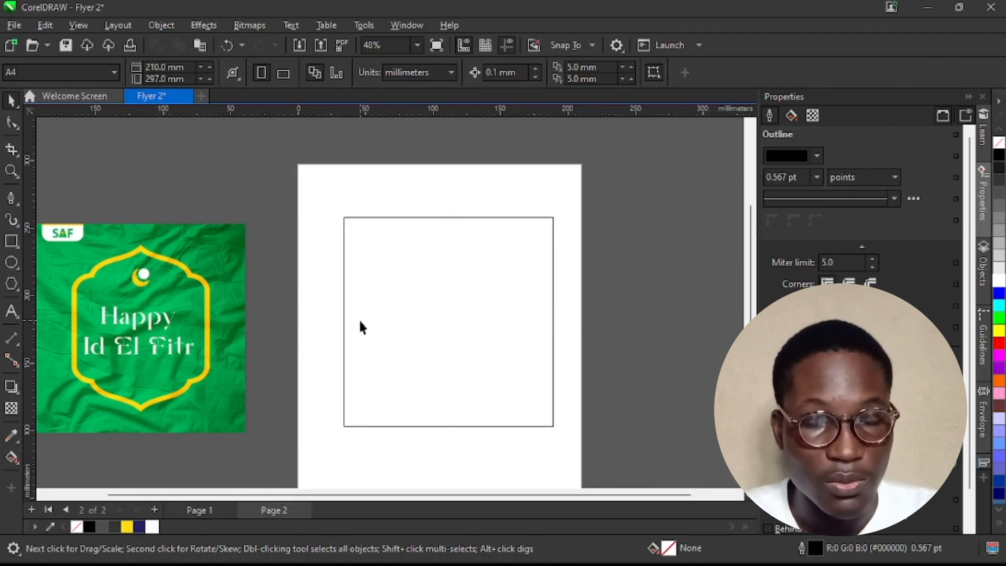
mouse_move(510, 312)
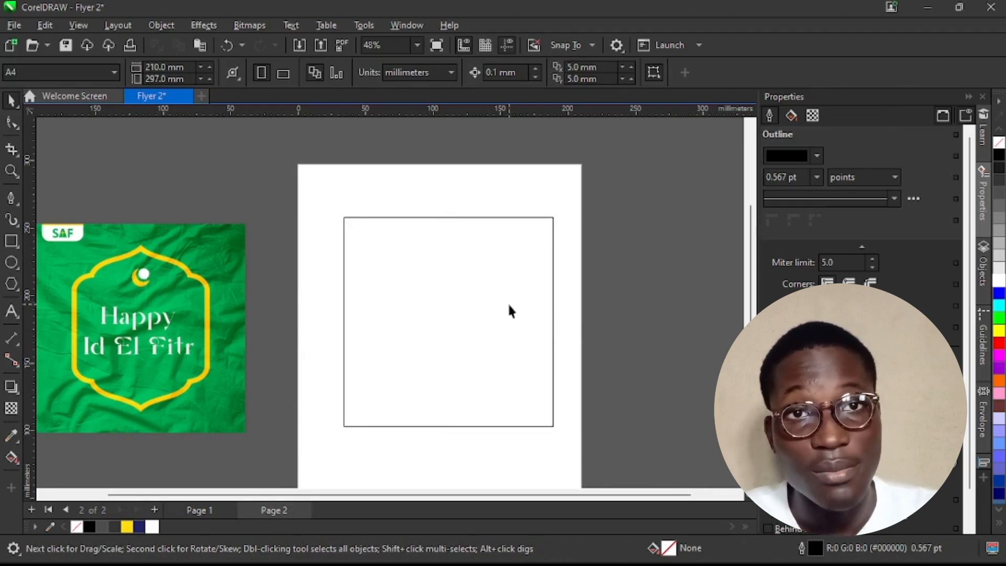
mouse_move(124, 403)
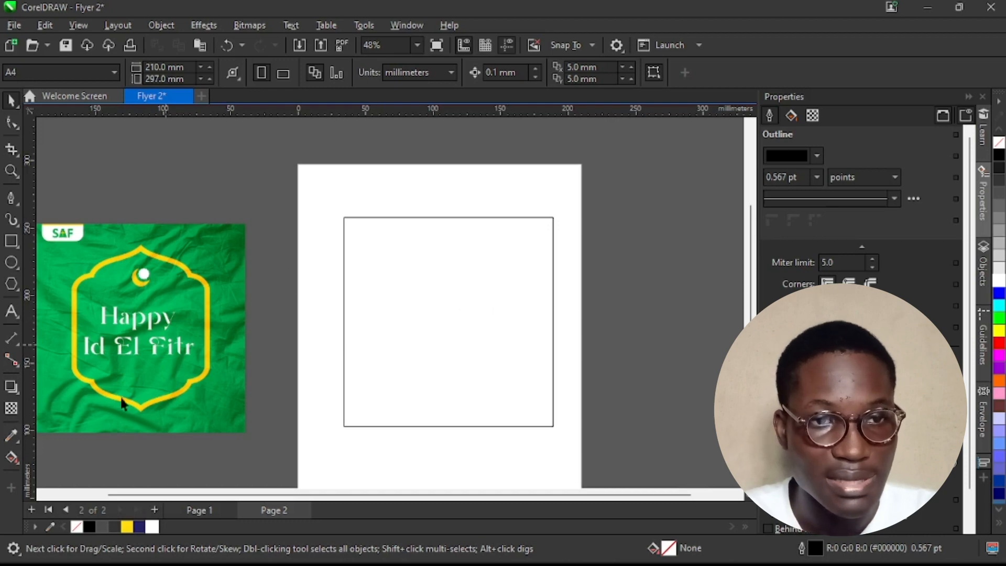
mouse_move(211, 395)
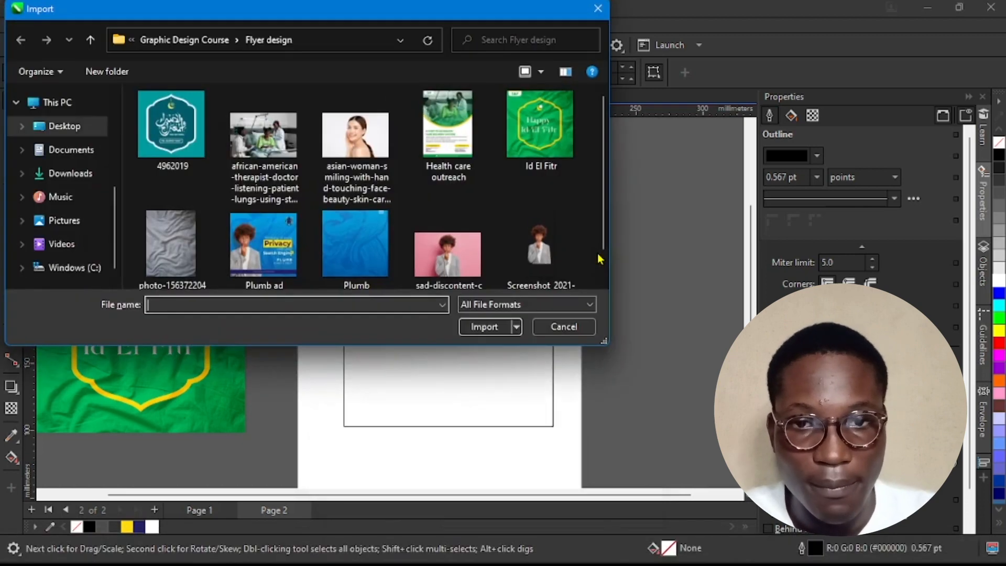
Step: Import 4962019.jpg at original size and Quick Trace it into vectors
key("ctrl+i")
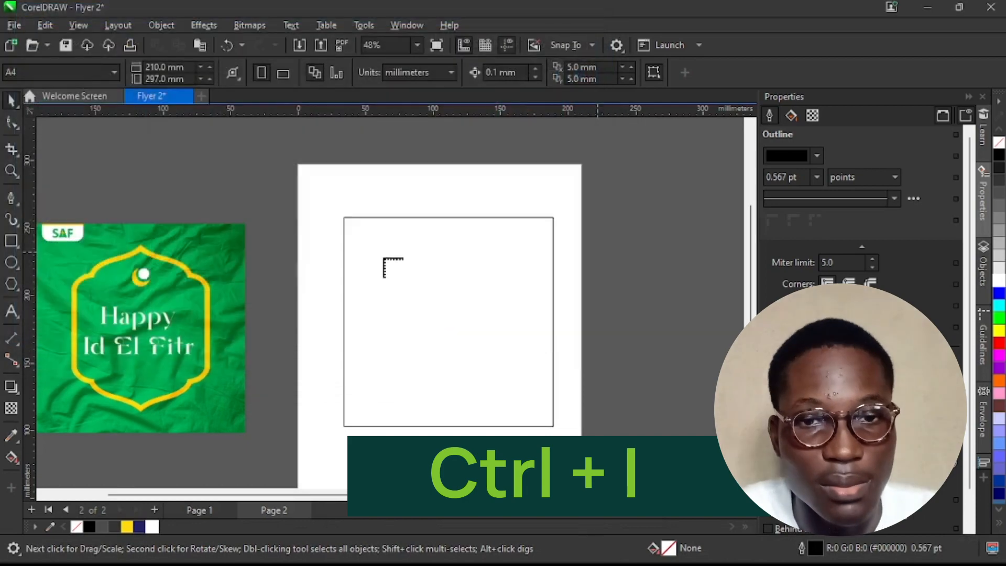
key("ctrl+i")
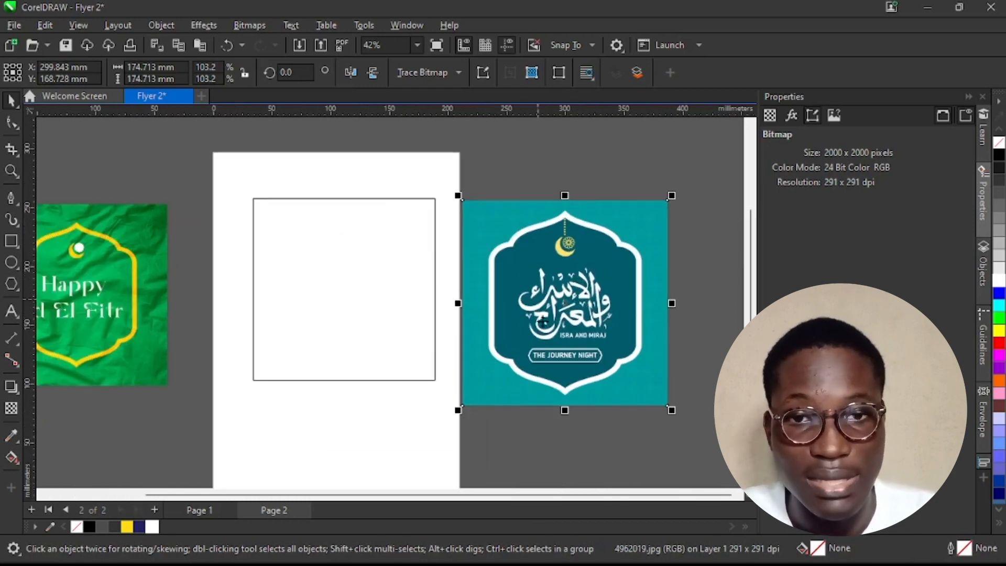
left_click(457, 72)
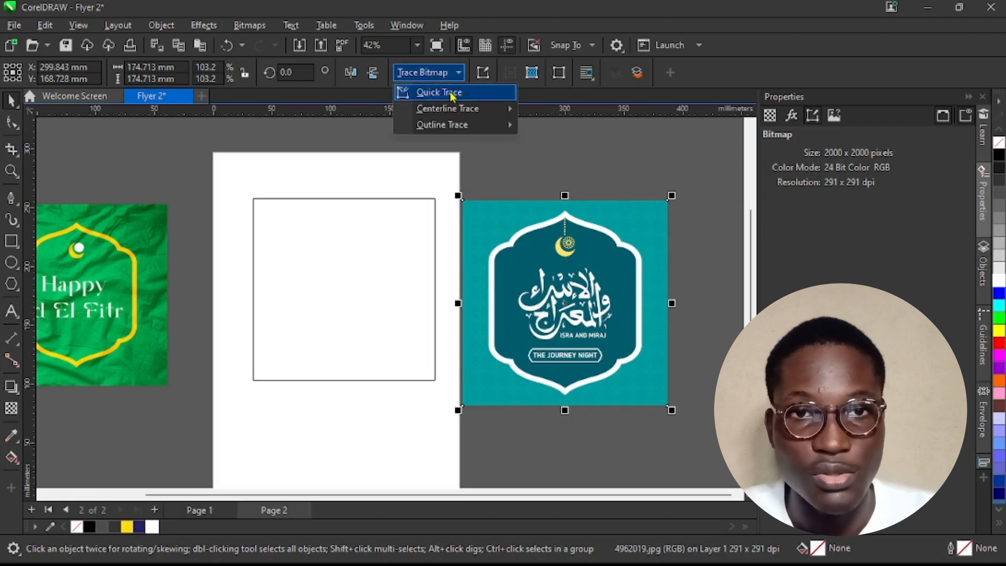
left_click(438, 92)
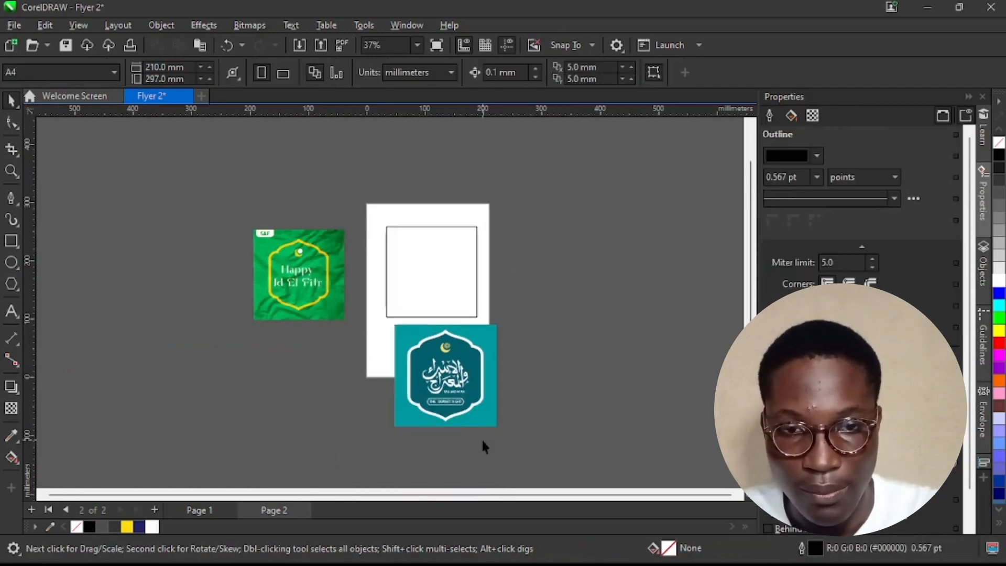
Step: Ungroup the traced motif and delete the calligraphy and teal fill shapes
right_click(446, 376)
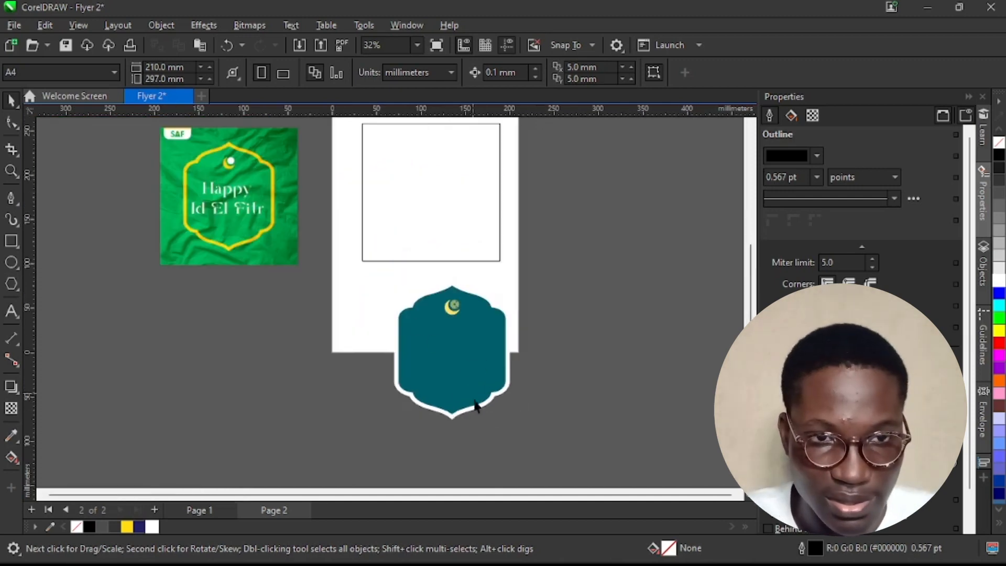
scroll("up", 3)
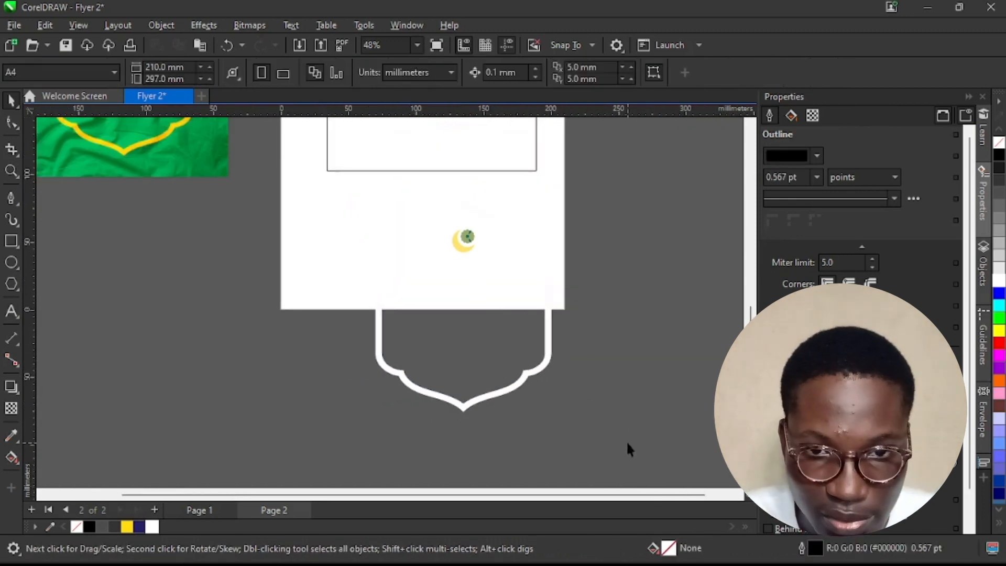
Step: Fill the arch outline and crescent navy and fit them inside the square
left_click(463, 239)
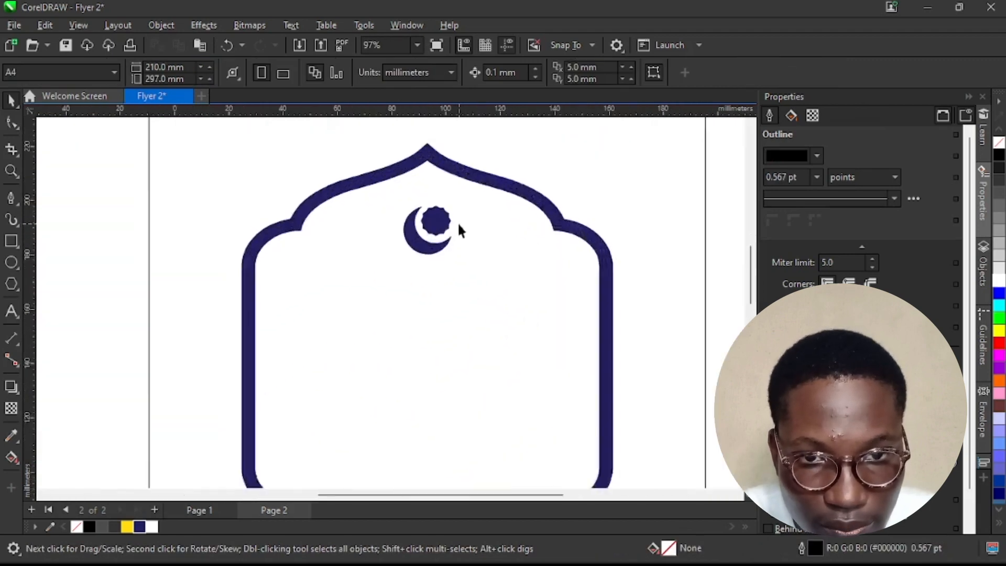
left_click(437, 221)
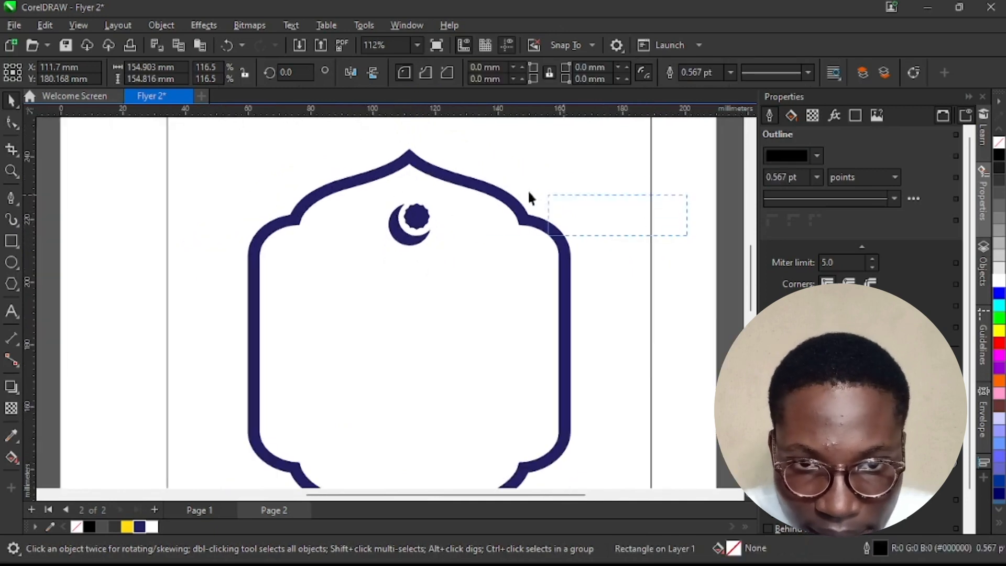
left_click(414, 218)
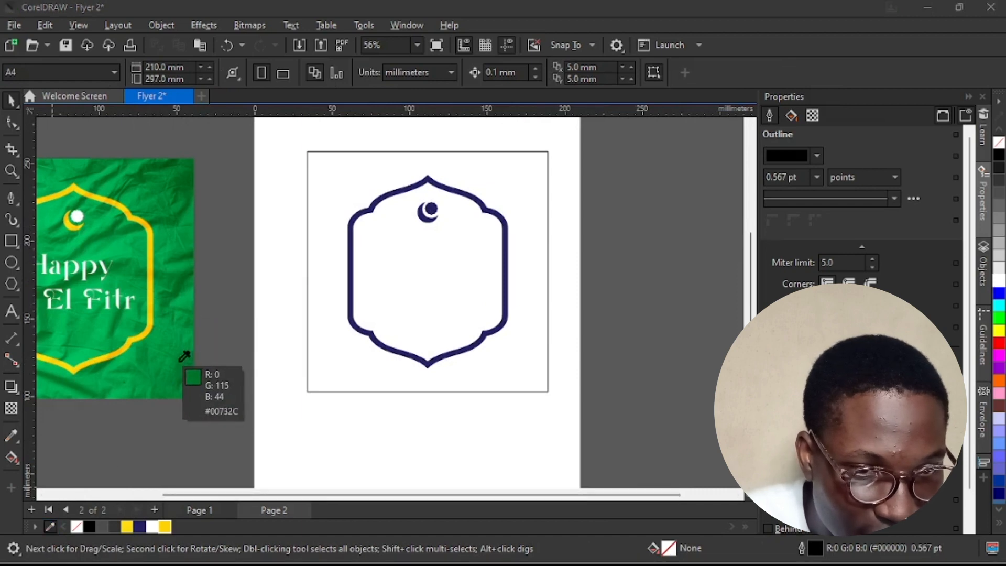
Step: Sample the flyer's green into document colours and turn the arch and crescent yellow
scroll("down", 3)
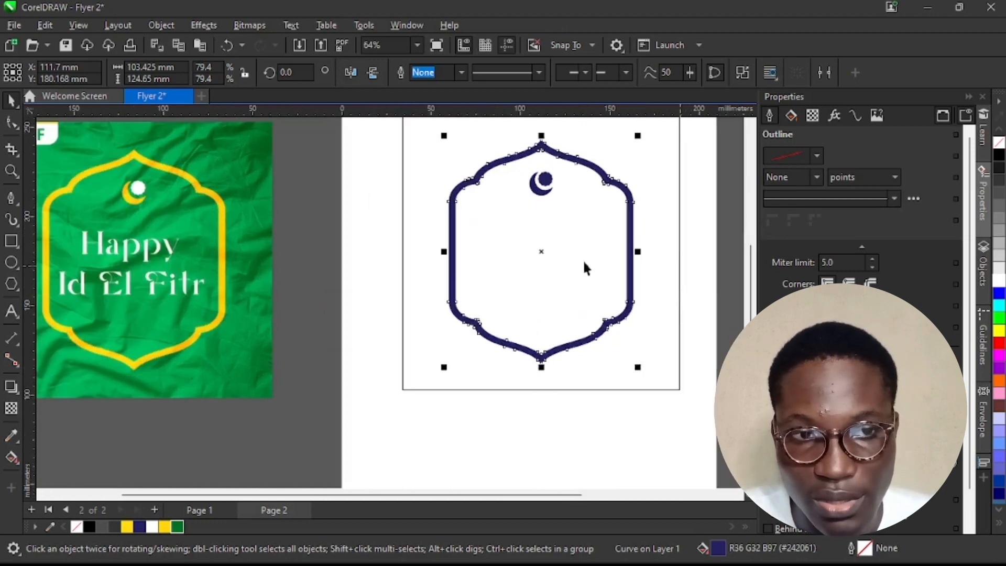
left_click(177, 527)
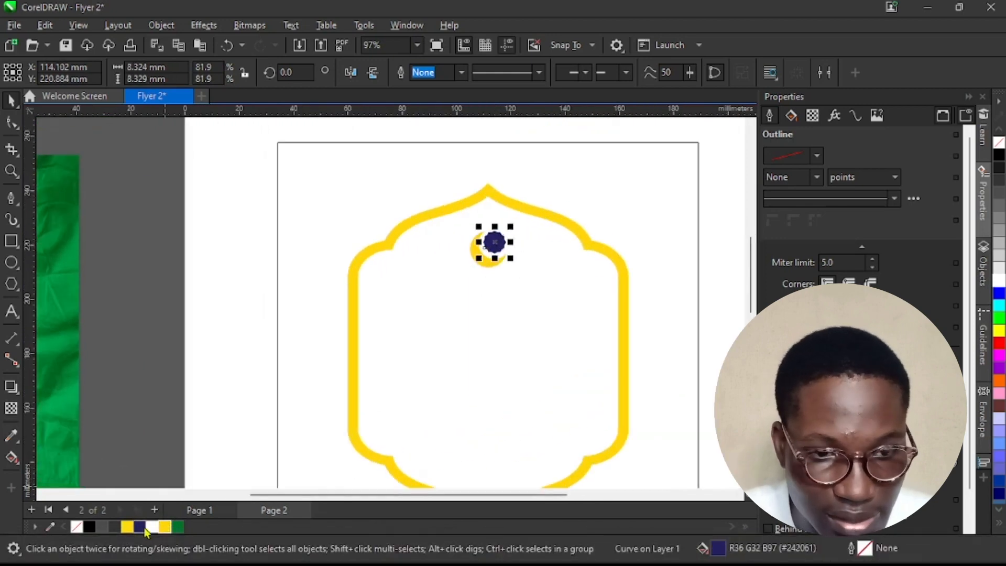
scroll("down", 3)
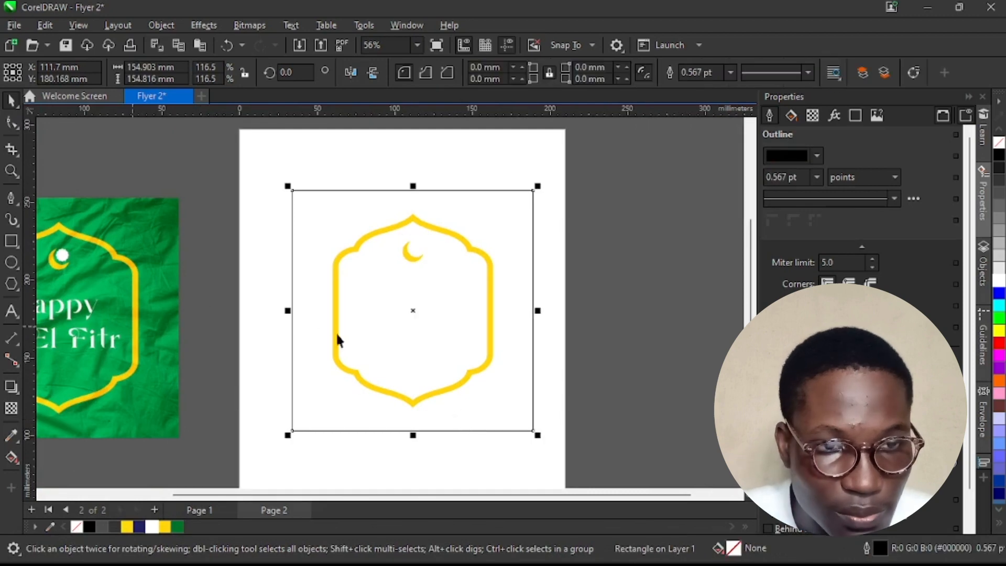
mouse_move(170, 361)
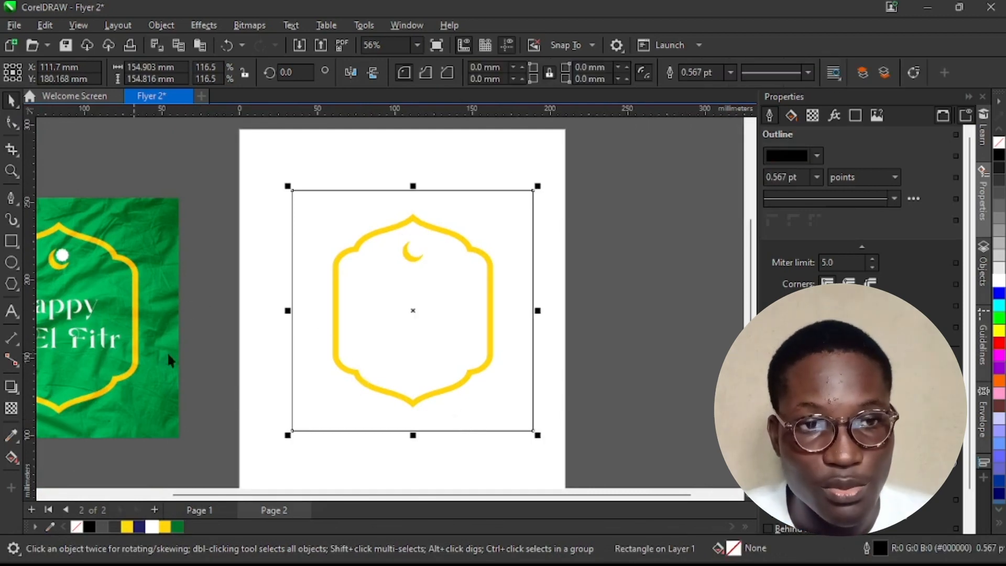
mouse_move(444, 300)
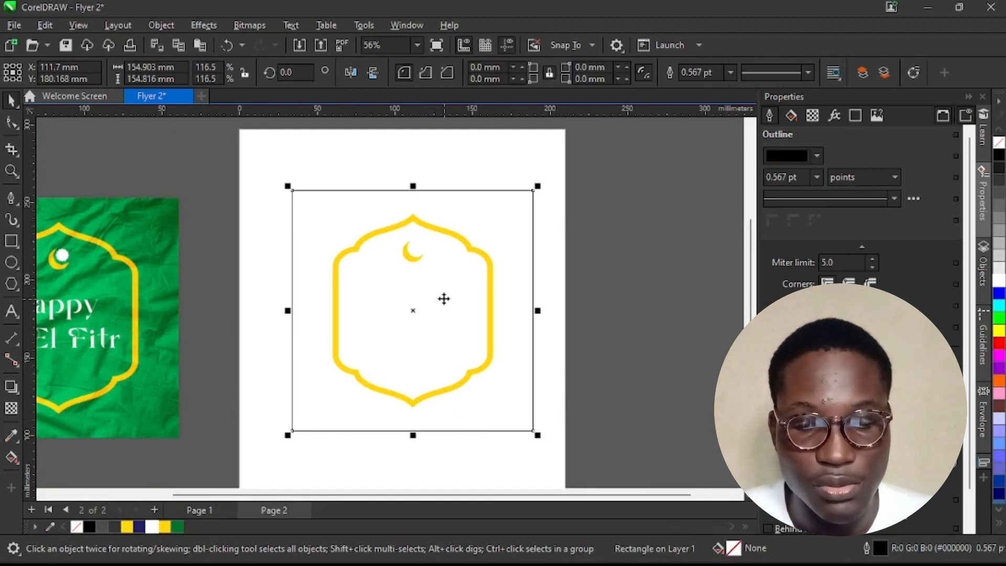
Step: Import the crumpled cloth photo into the frame and draw a rectangle over it
key("Ctrl+i")
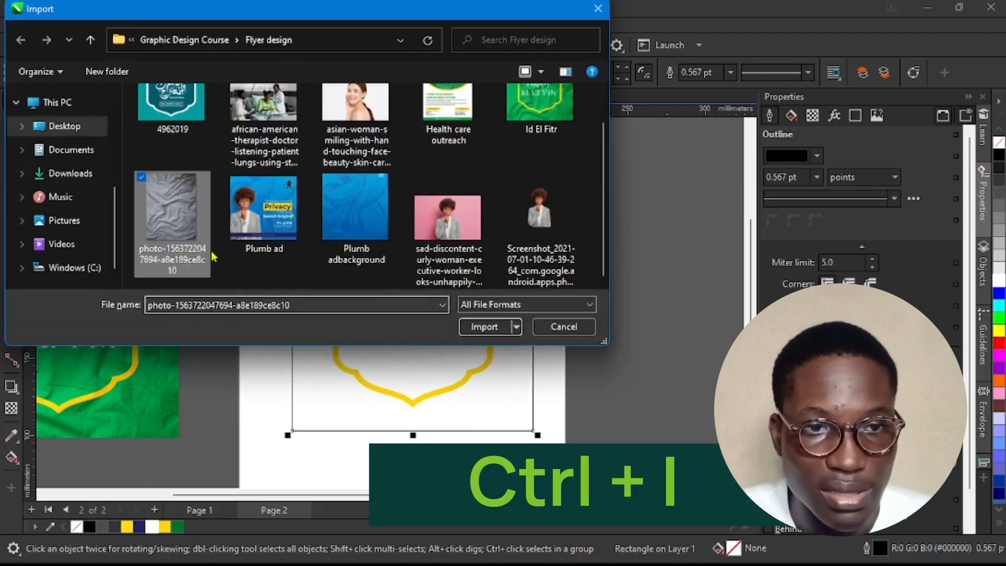
left_click(483, 327)
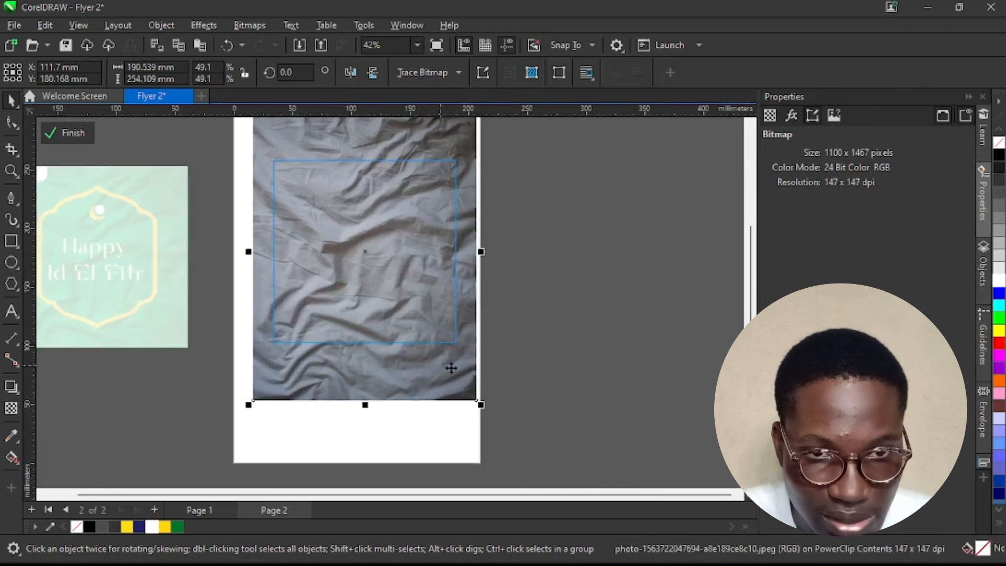
mouse_move(252, 271)
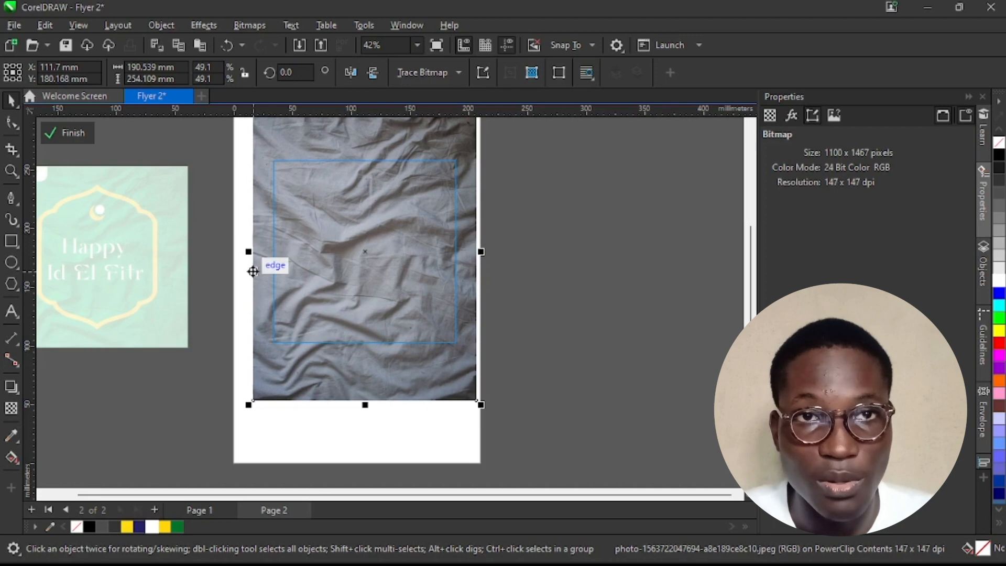
mouse_move(135, 235)
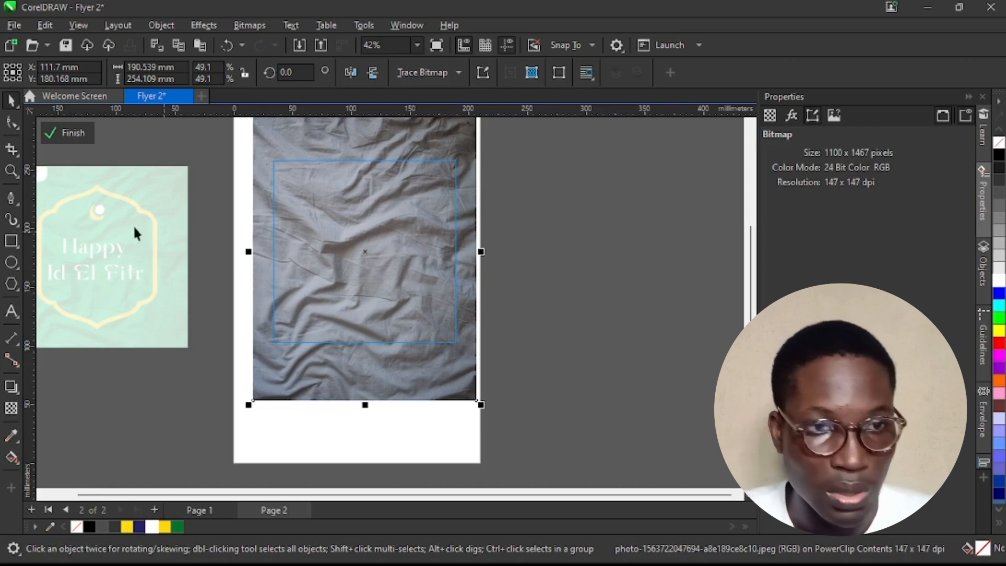
left_click(11, 241)
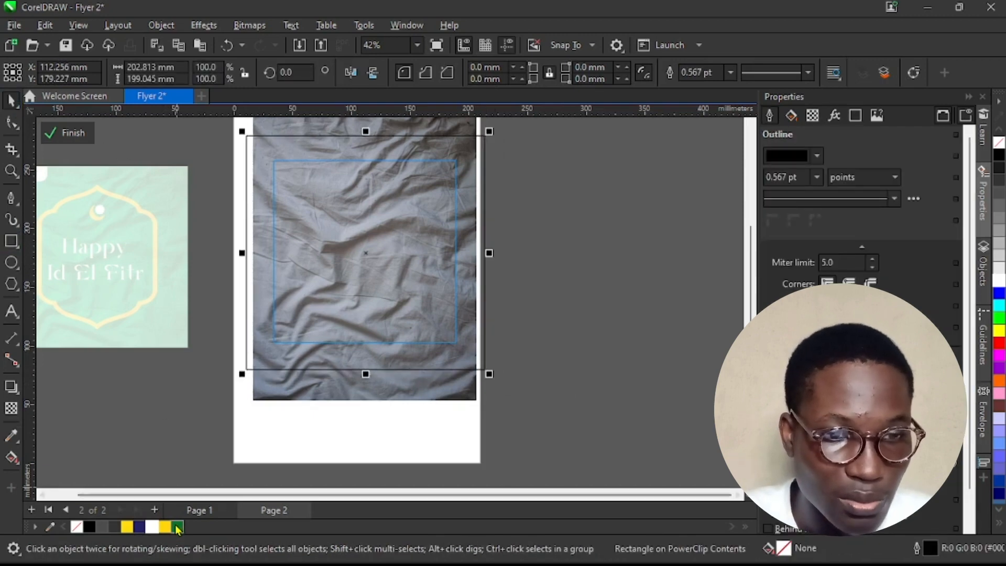
Step: Fill the covering rectangle solid green, remove its outline, and add transparency
left_click(178, 527)
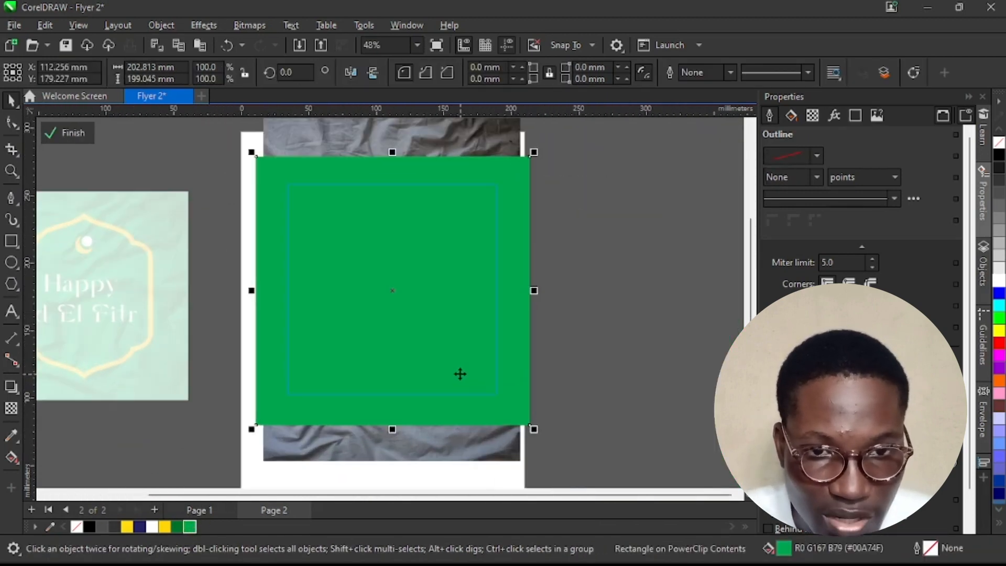
mouse_move(69, 374)
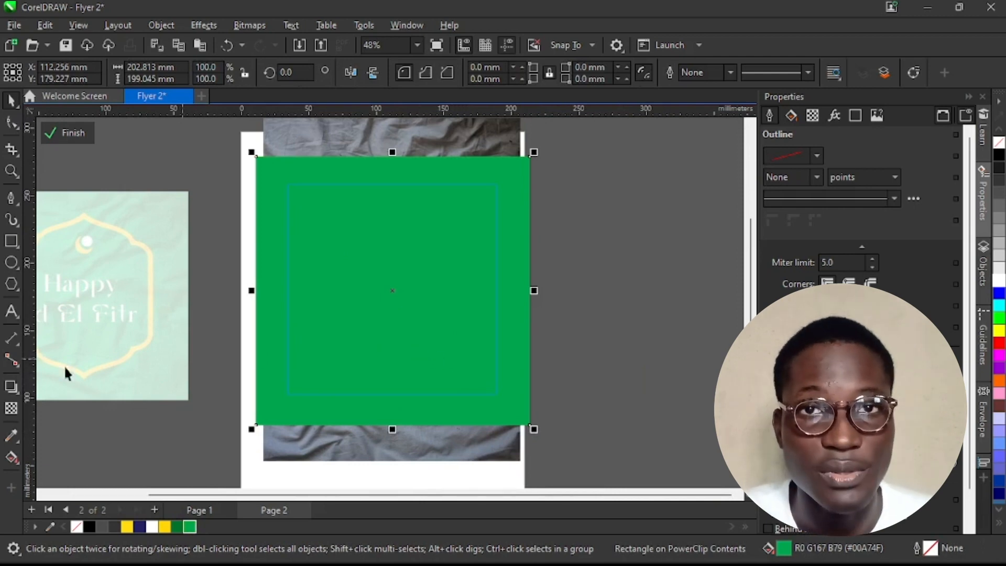
left_click(12, 409)
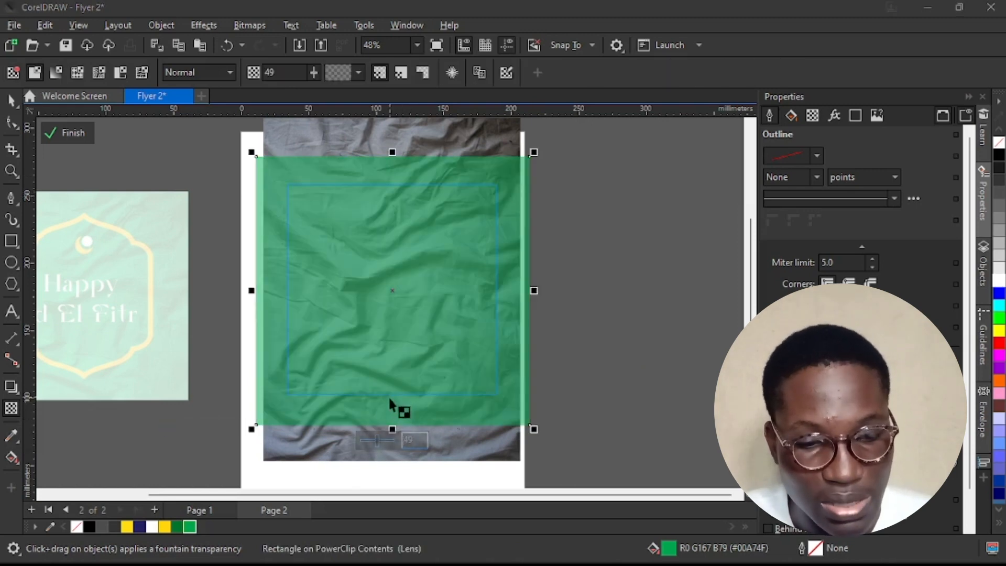
mouse_move(317, 411)
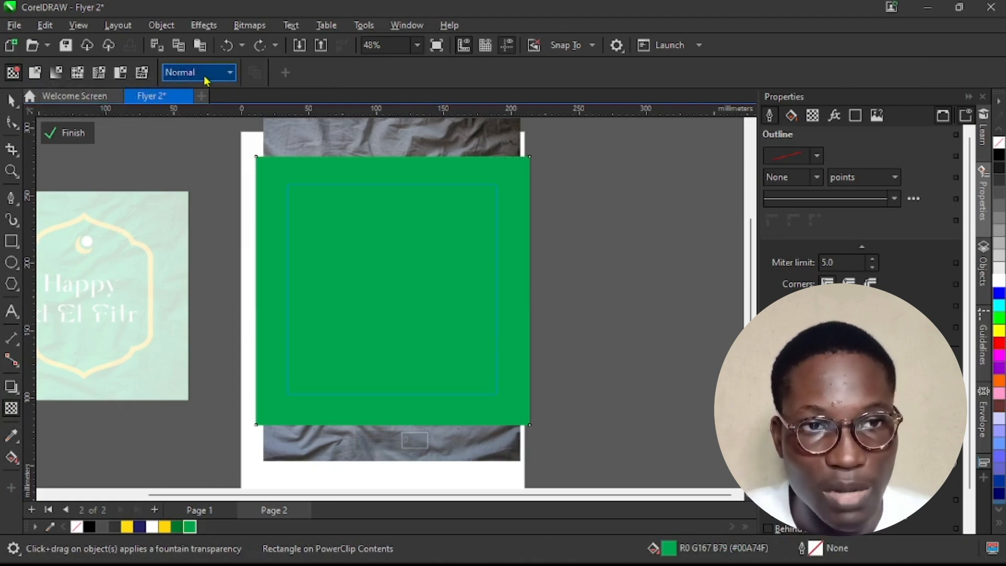
Step: Set the green rectangle's transparency merge mode to Overlay
left_click(199, 72)
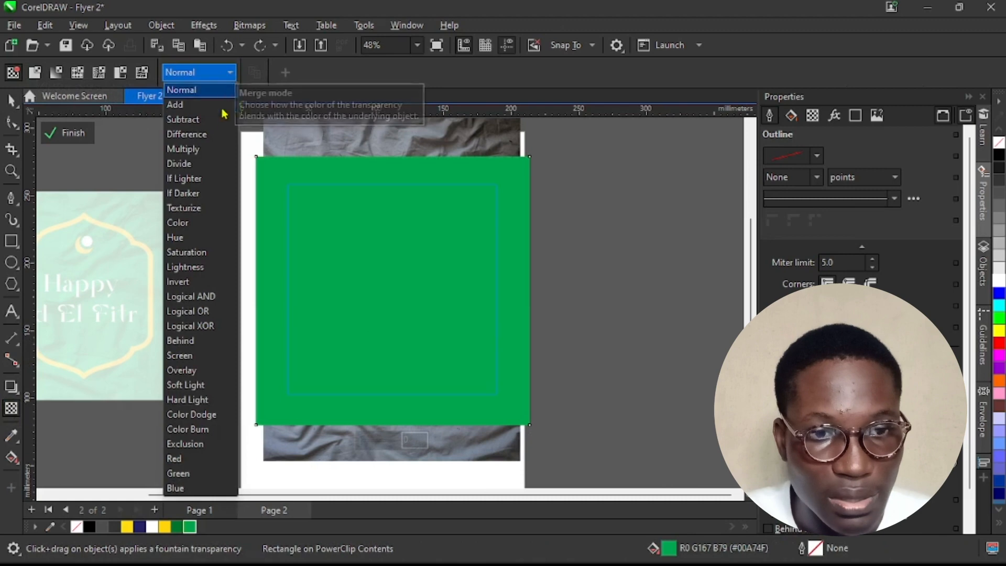
left_click(183, 371)
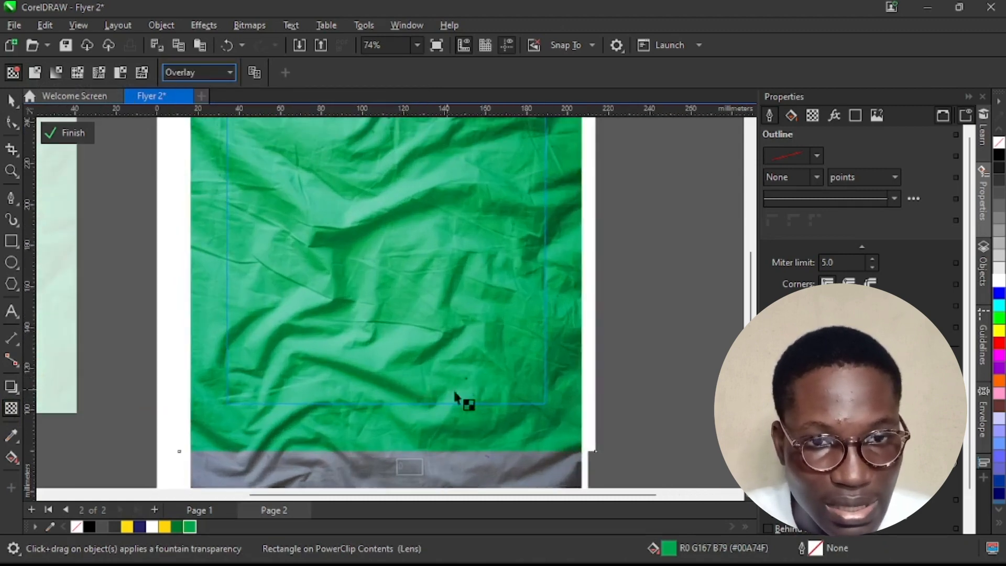
scroll("down", 3)
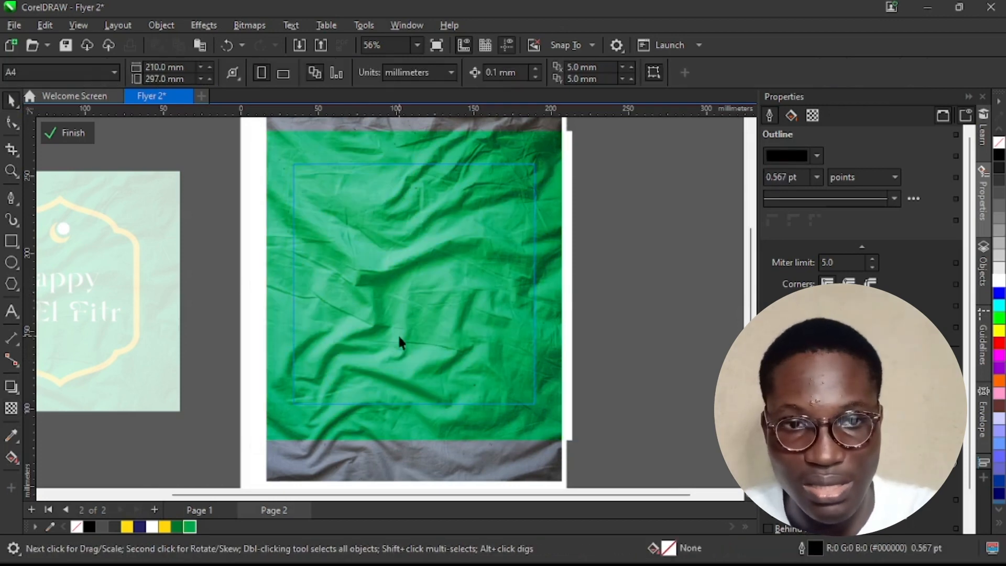
Step: Try Logical AND, XOR and Soft Light, settle on Hard Light, and finish PowerClip editing
left_click(415, 285)
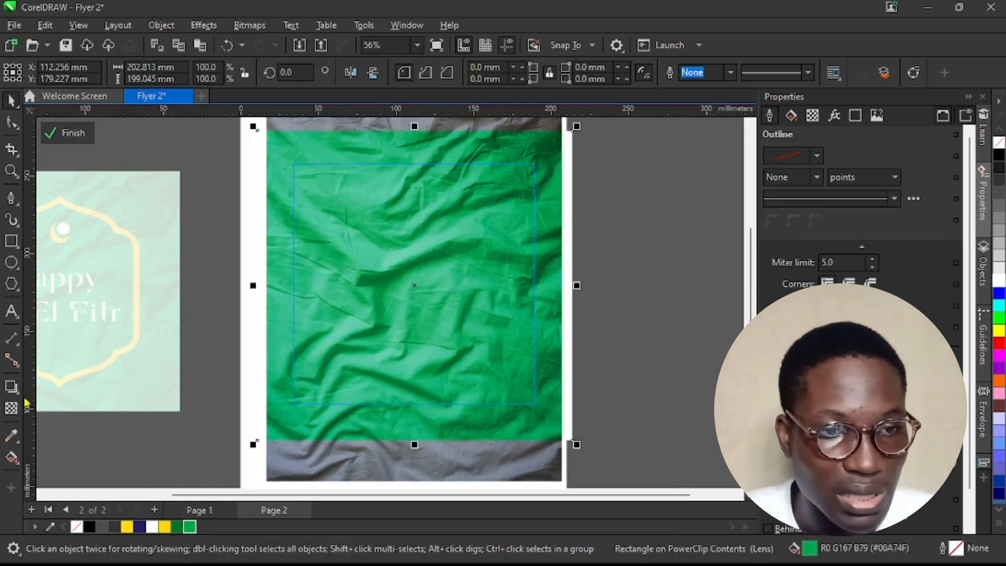
left_click(229, 72)
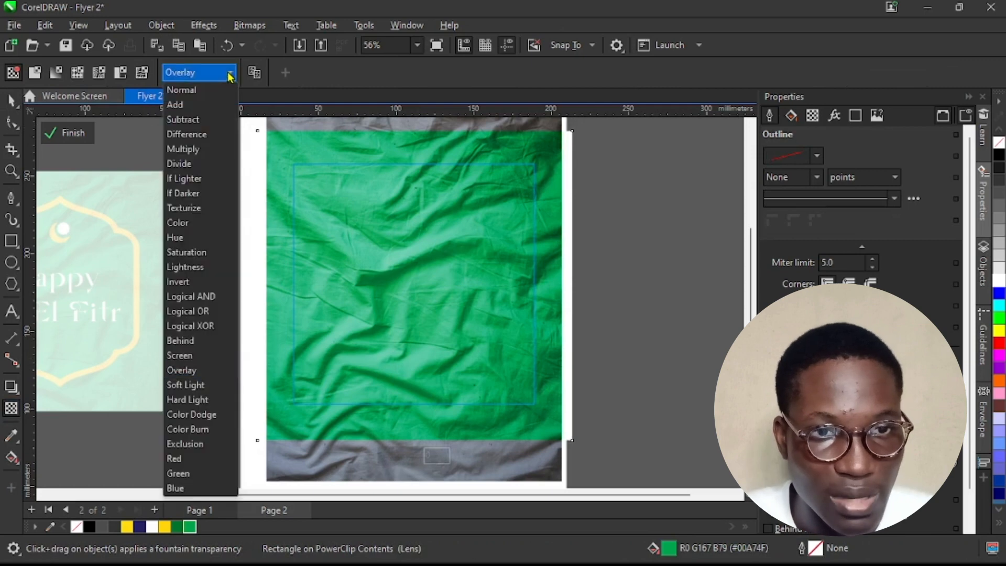
left_click(191, 296)
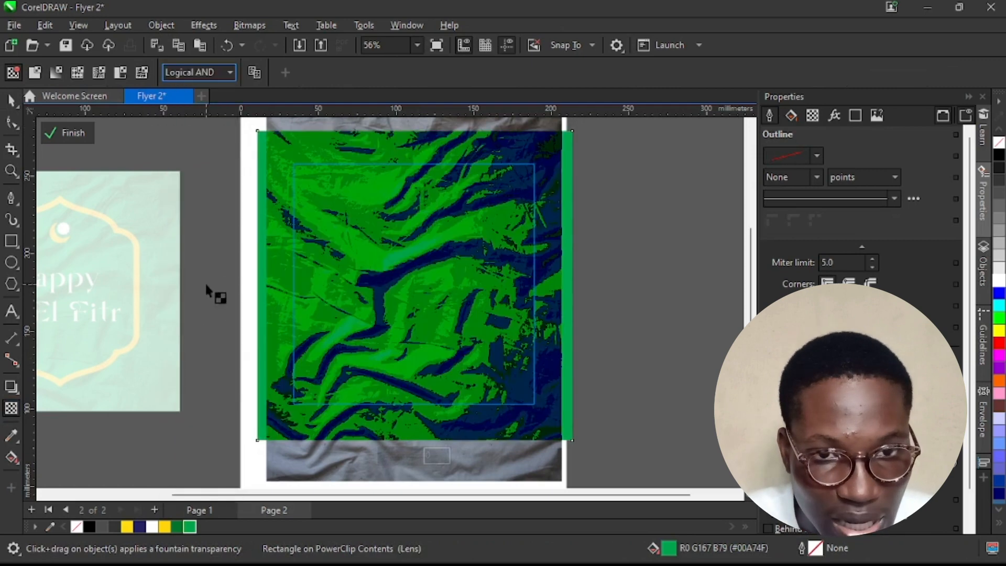
left_click(200, 72)
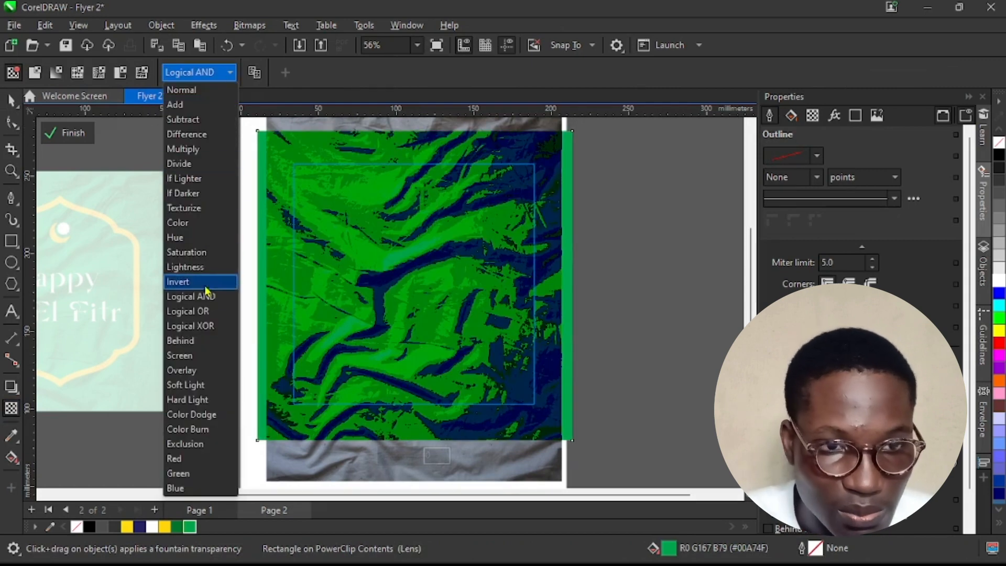
mouse_move(226, 77)
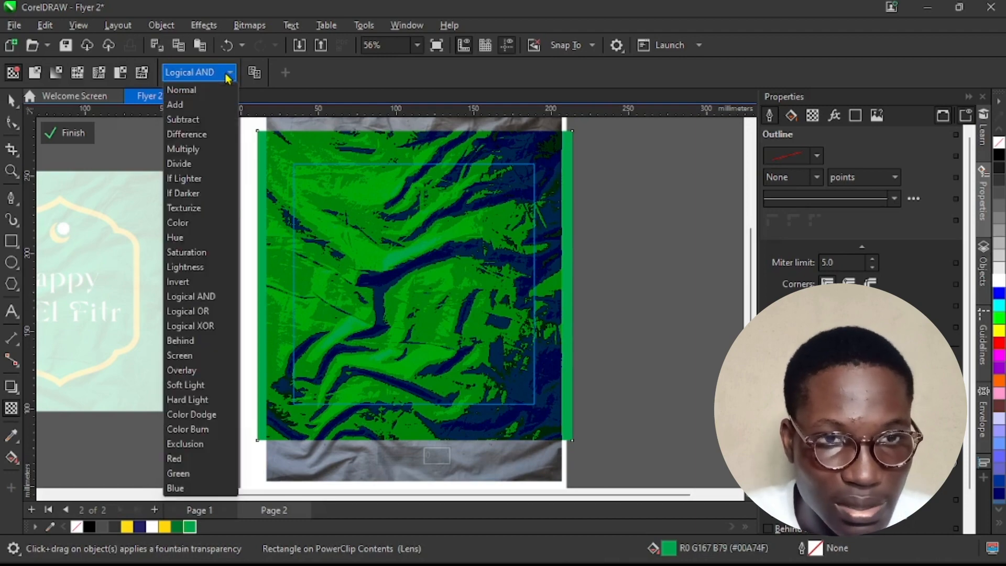
left_click(188, 311)
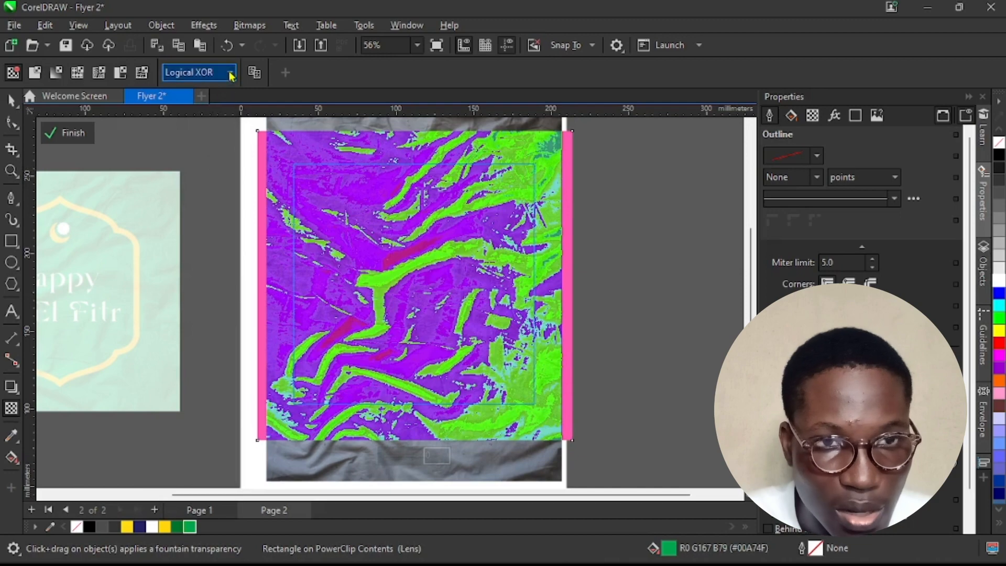
left_click(229, 72)
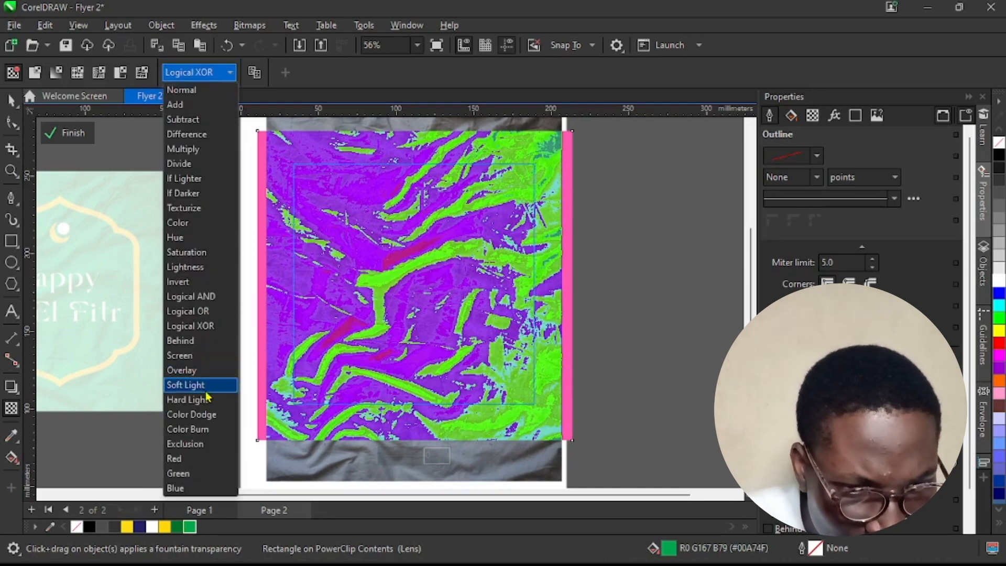
left_click(186, 384)
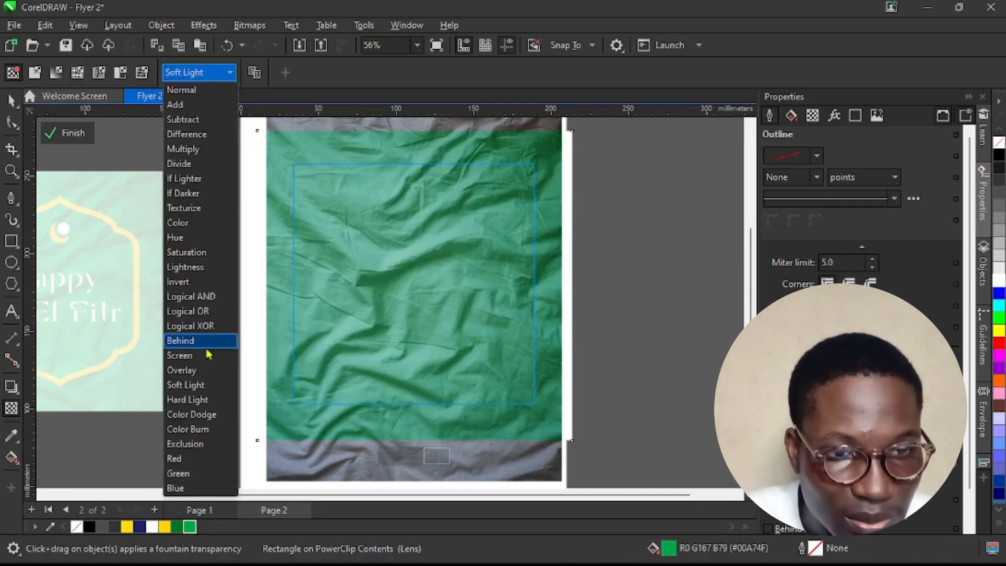
left_click(187, 399)
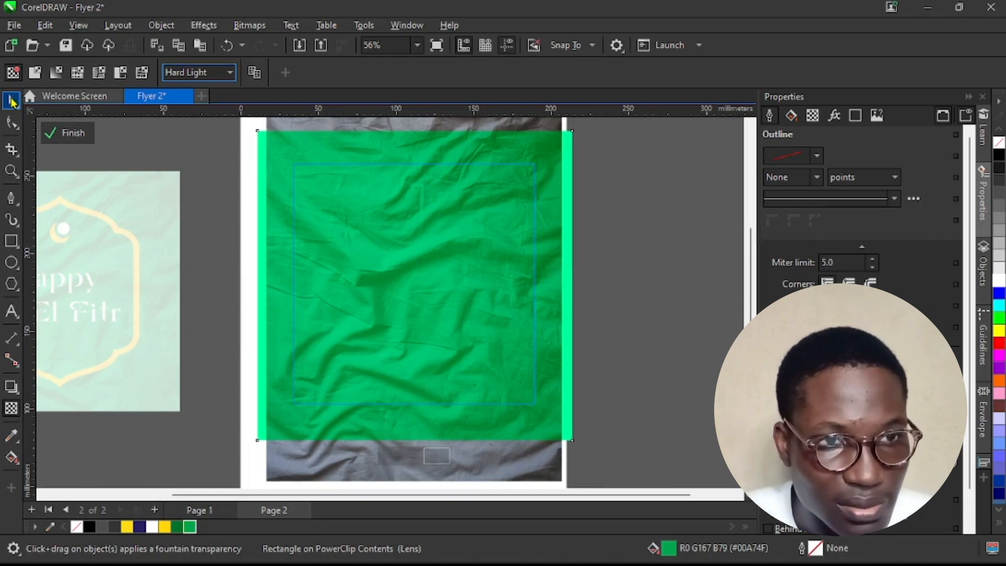
left_click(66, 133)
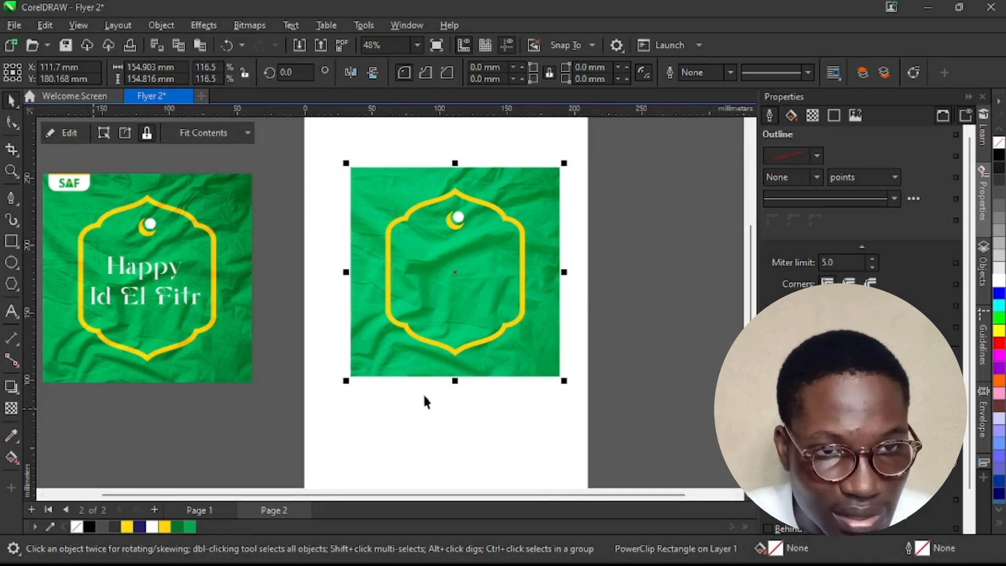
mouse_move(243, 298)
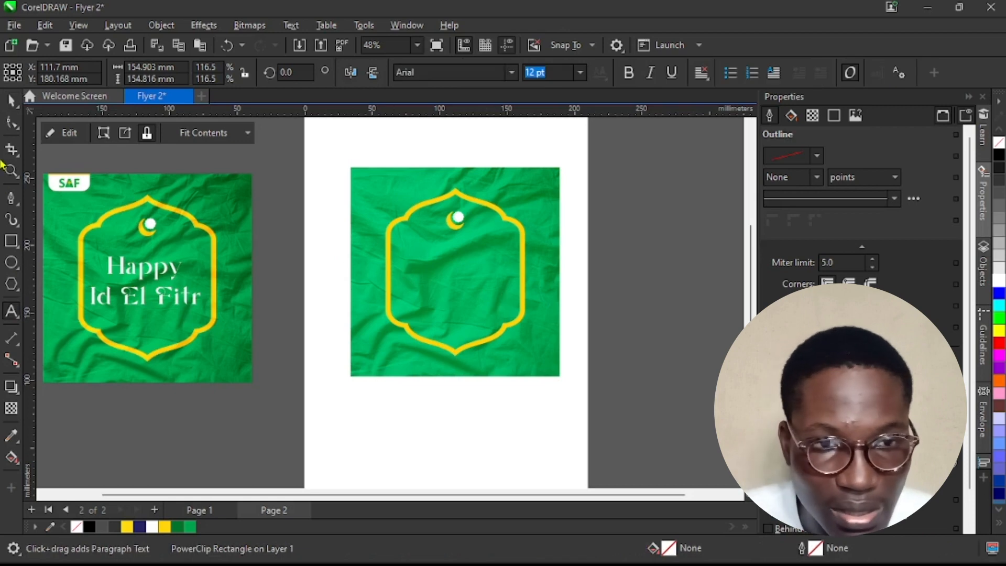
Step: Type 'Happy' on one line inside the yellow arch, then begin 'Id El Fi' below
left_click(11, 312)
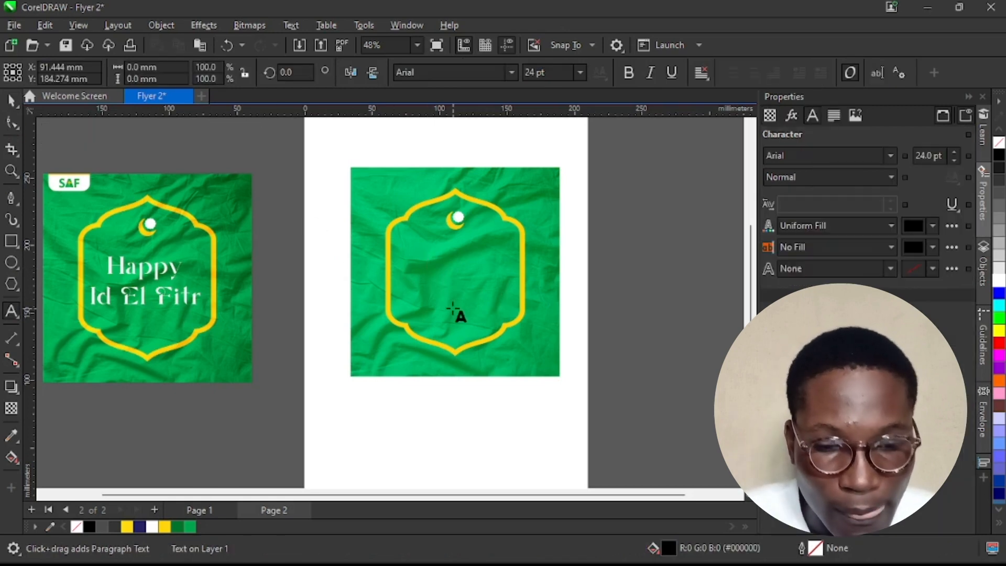
type("Happy")
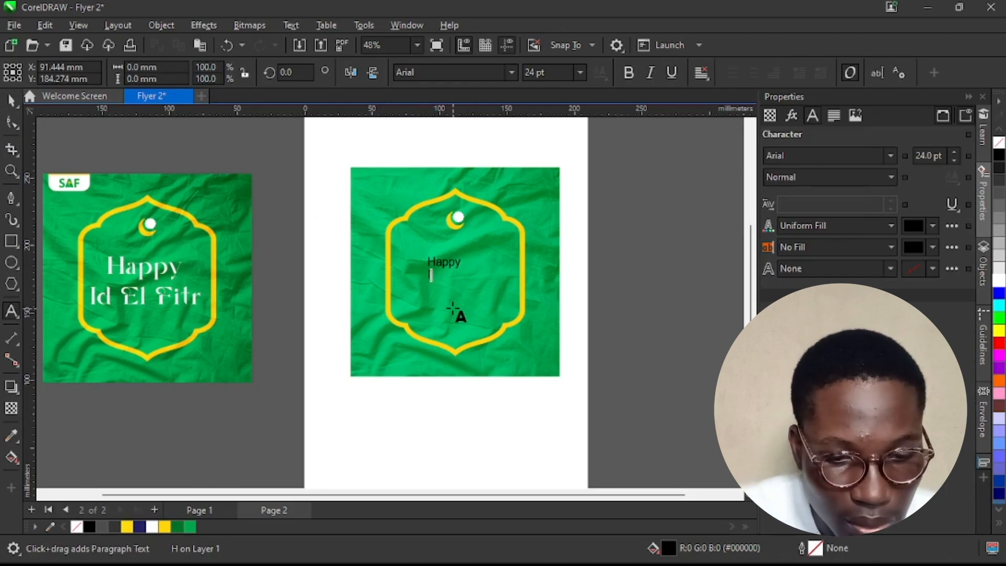
type("Id El")
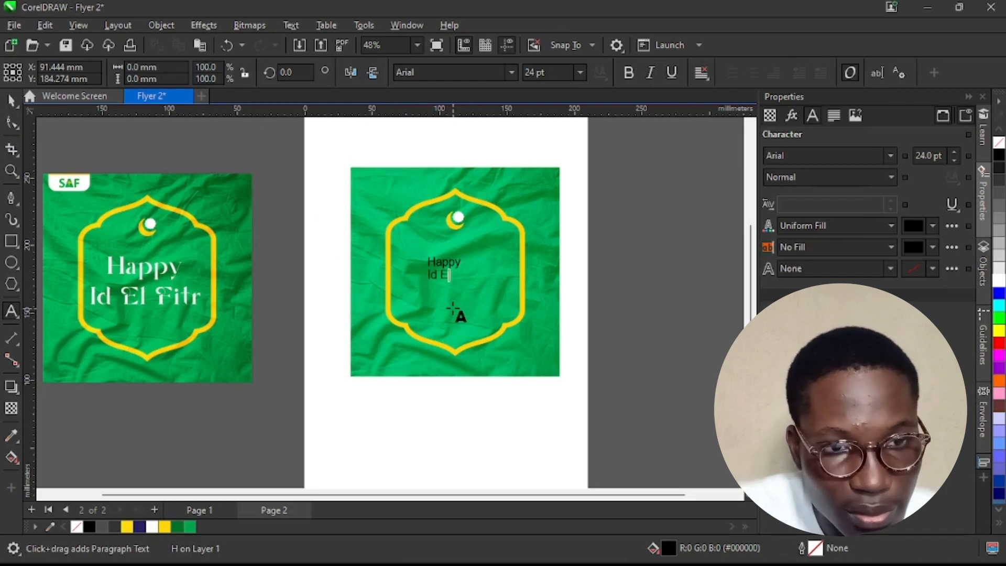
type("Fi")
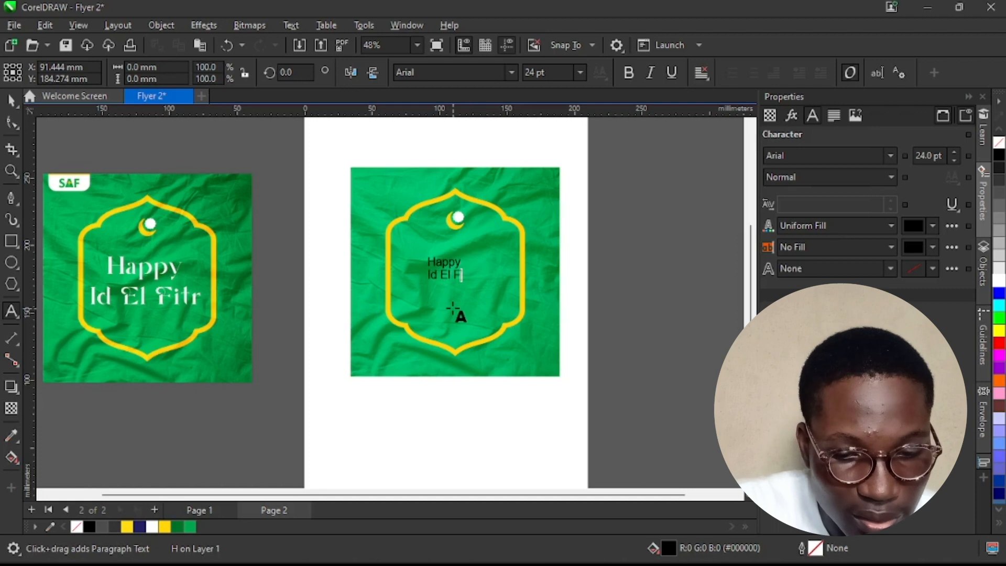